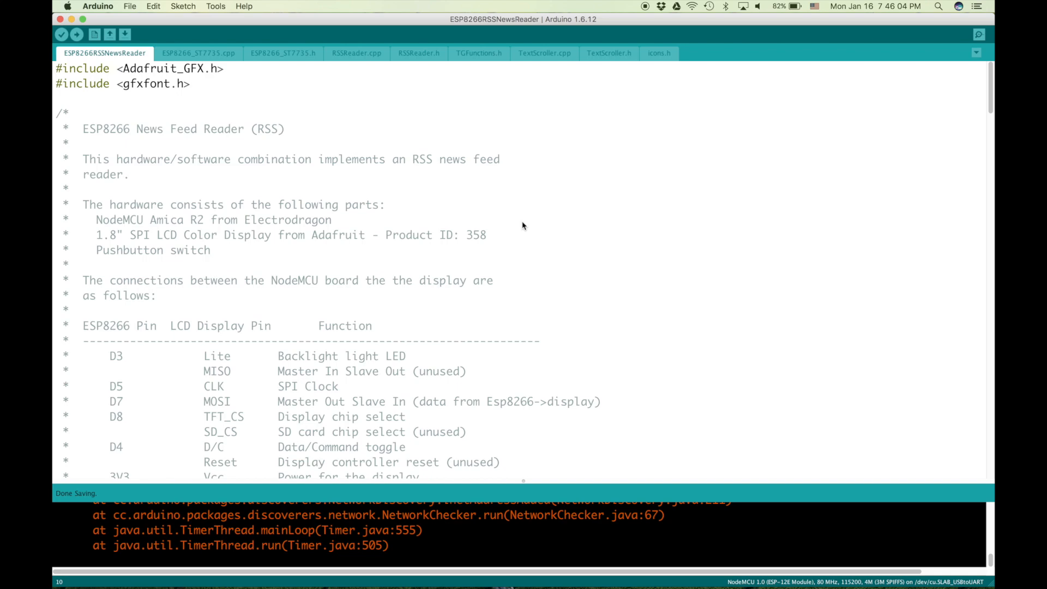
Step: Scroll through the ESP8266RSSNewsReader sketch's opening code
scroll("down", 3)
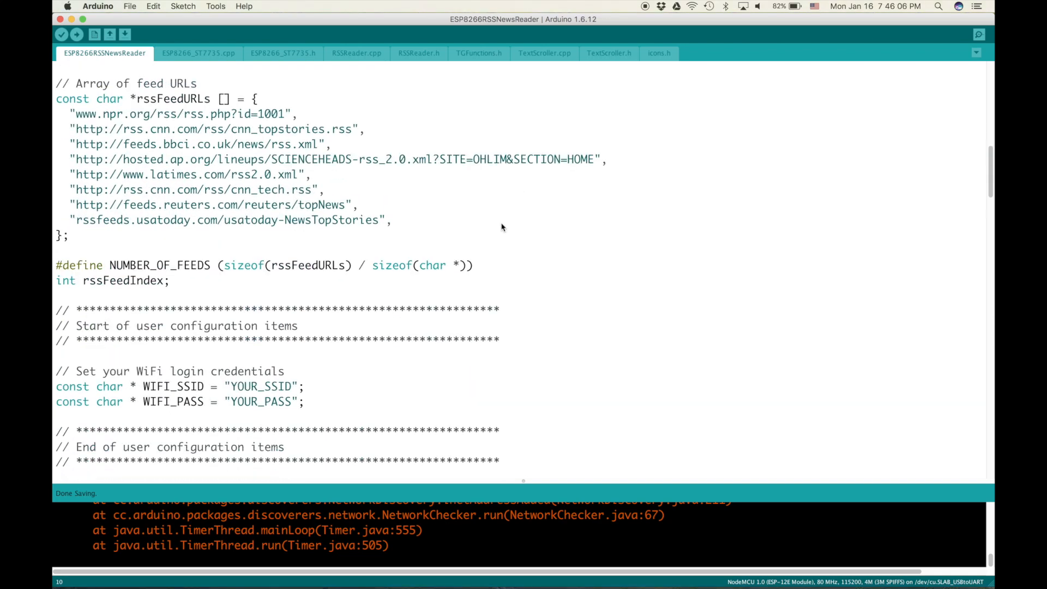
scroll("up", 3)
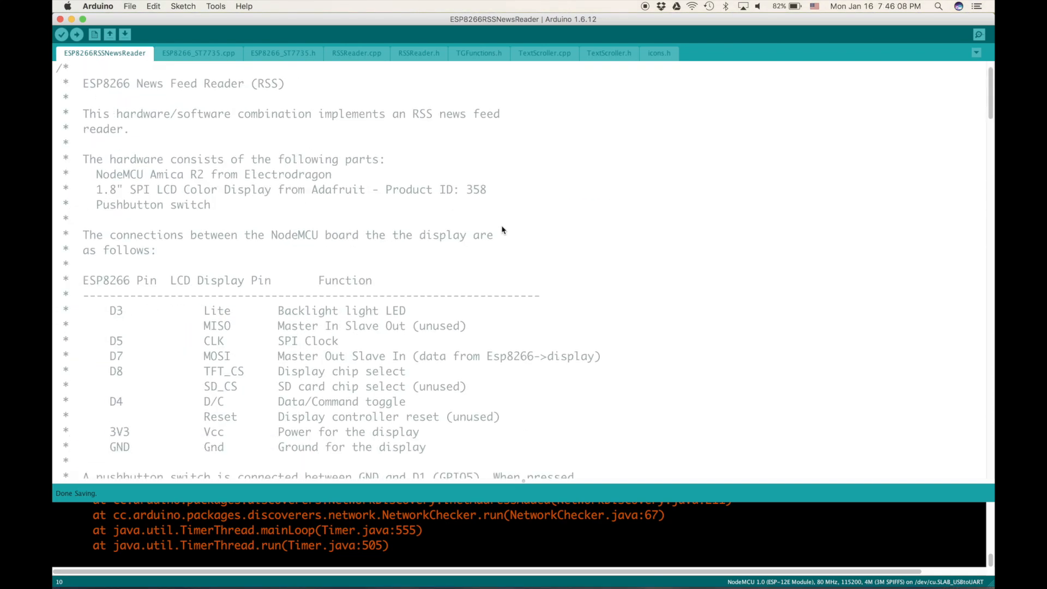
scroll("down", 3)
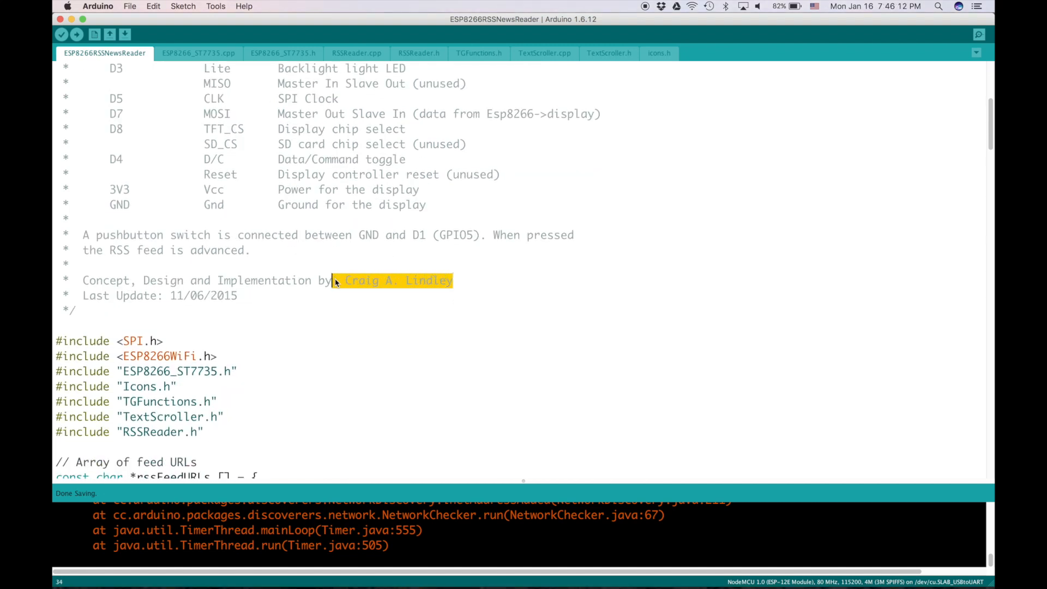
left_click(187, 235)
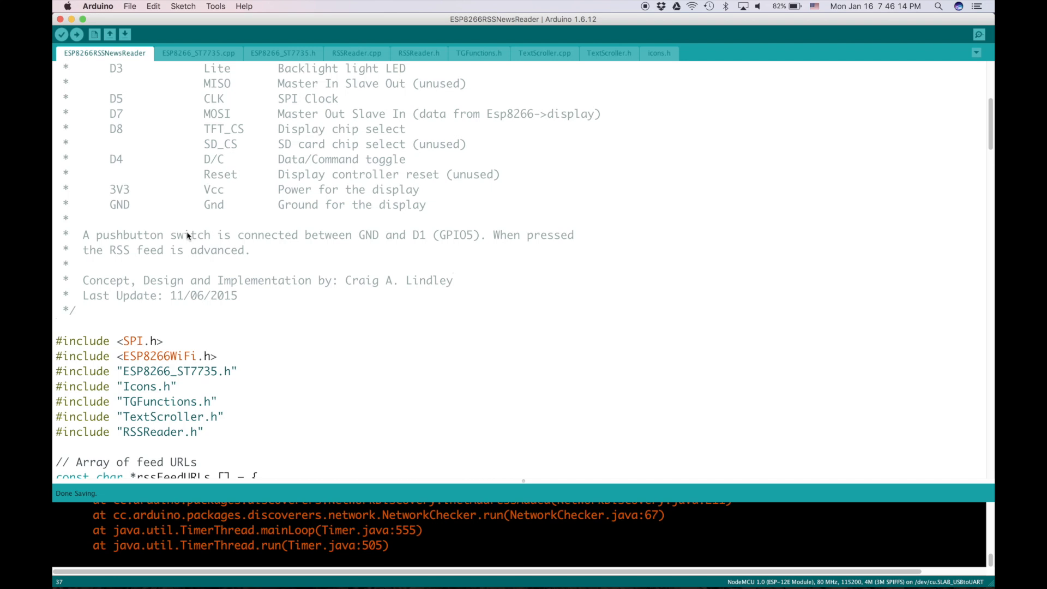
scroll("down", 3)
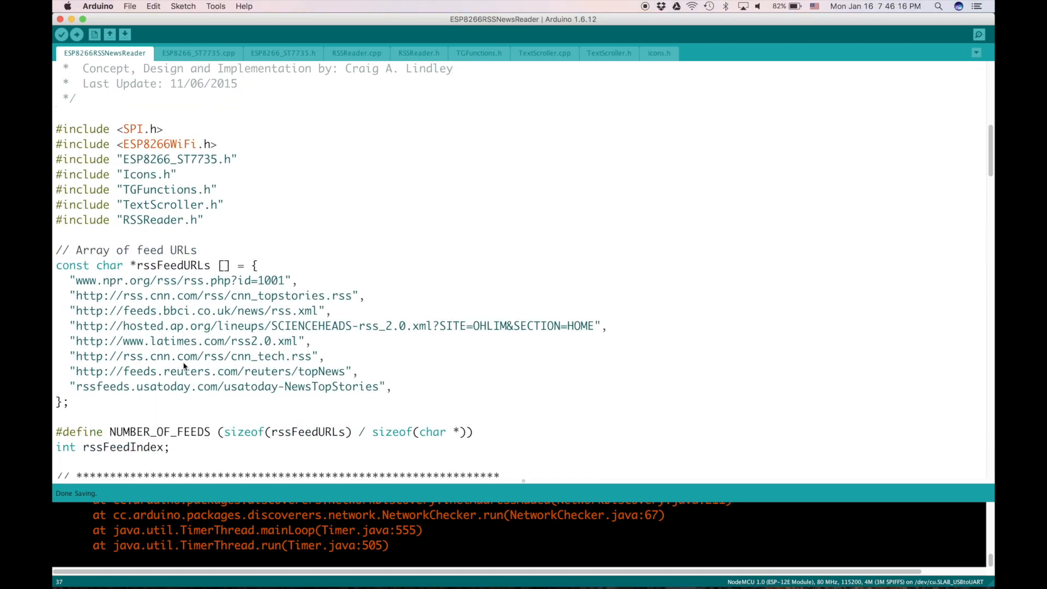
scroll("down", 3)
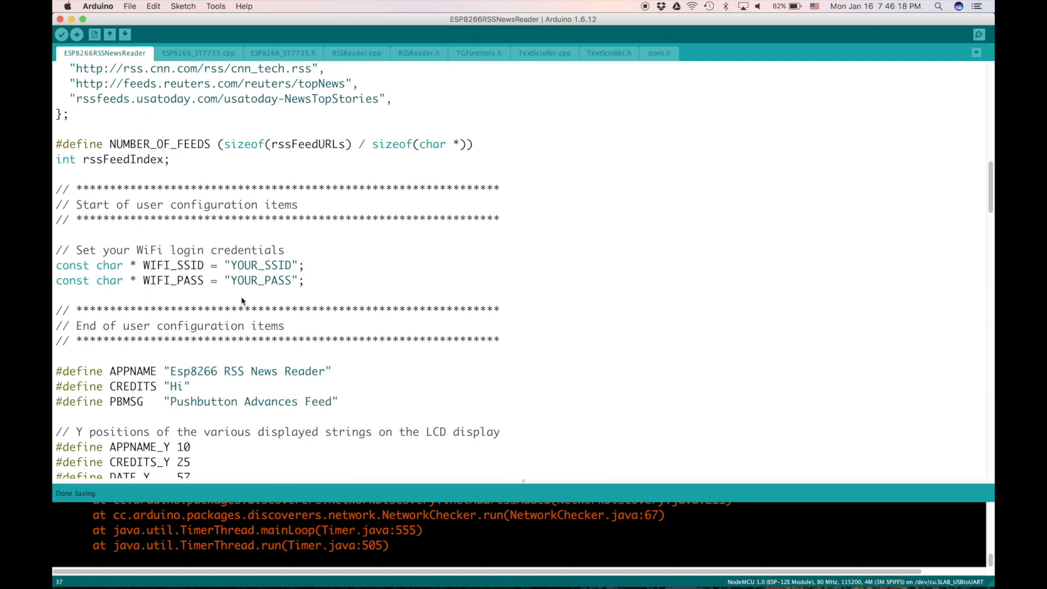
Step: Highlight the YOUR_SSID WiFi placeholder, review the rest, then open ESP8266_ST7735.cpp
double_click(261, 265)
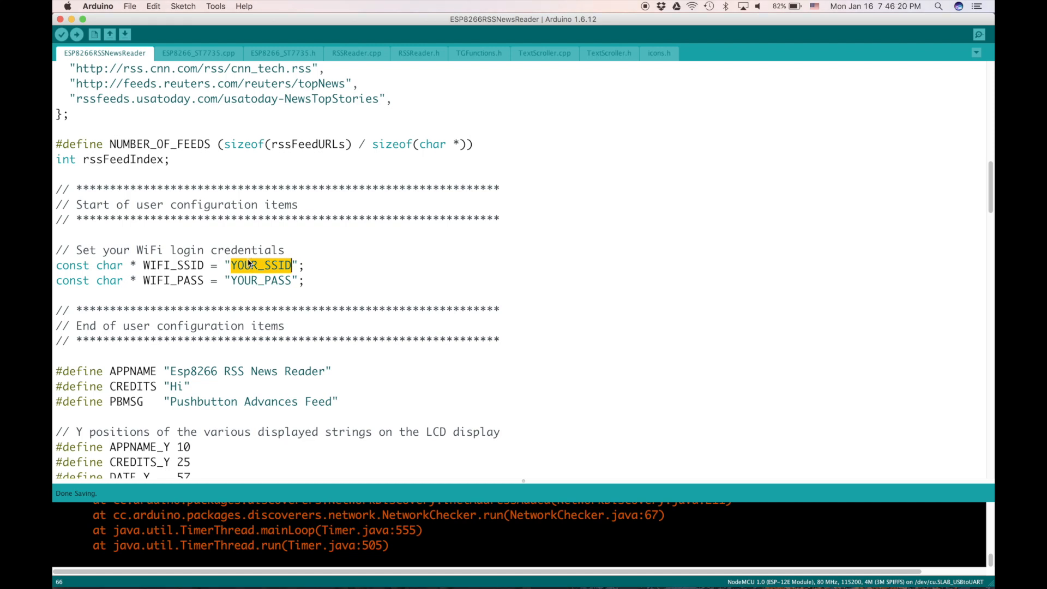
left_click(260, 265)
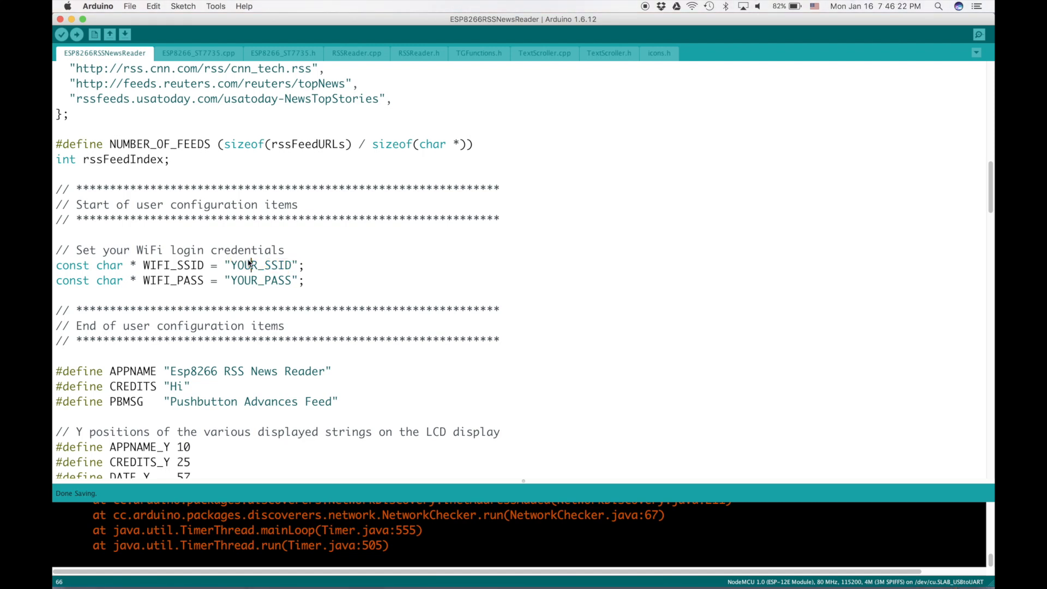
scroll("down", 3)
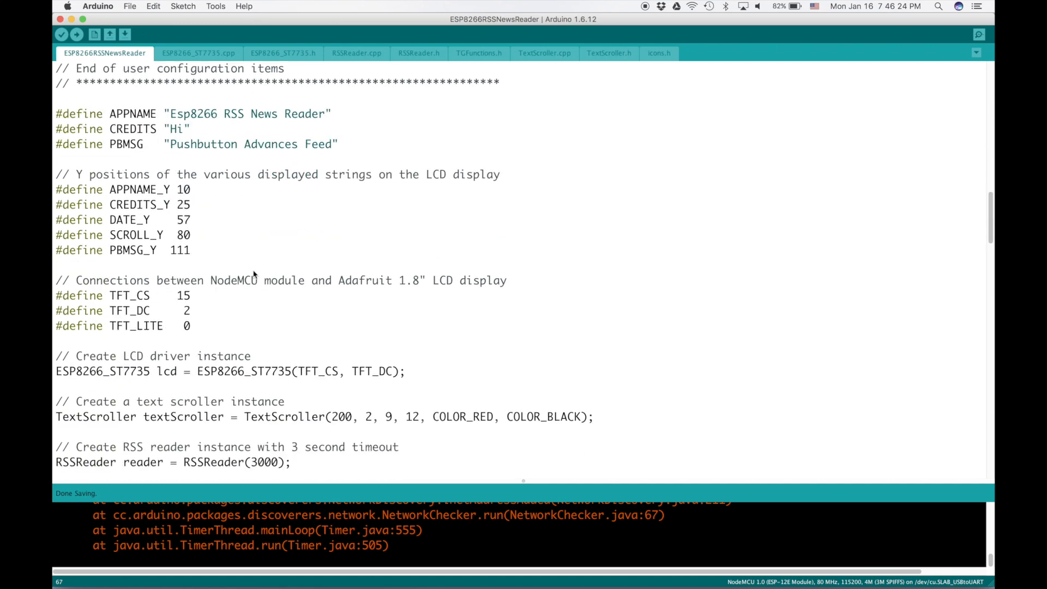
scroll("down", 3)
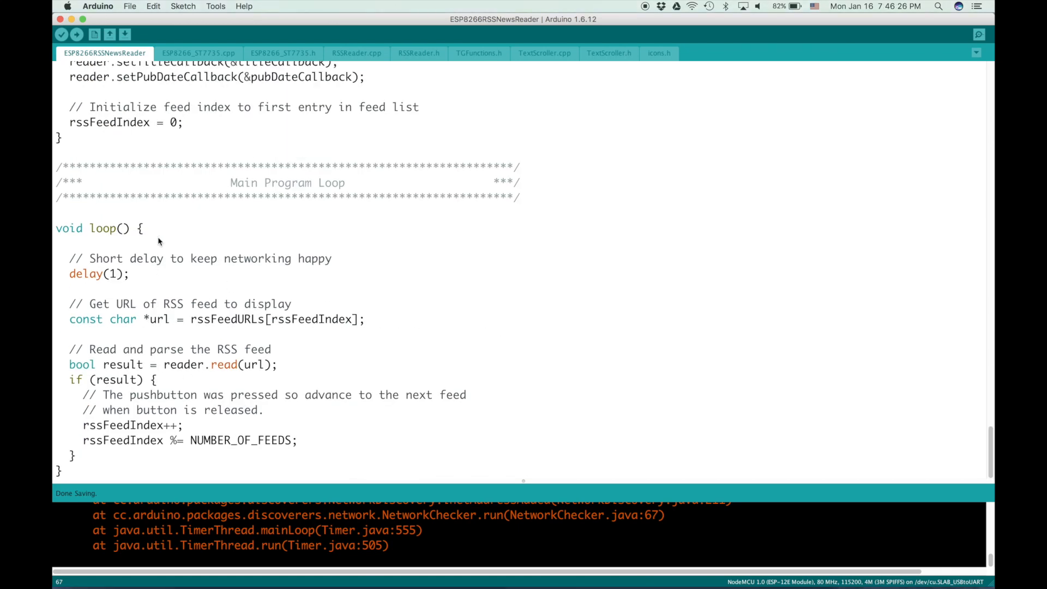
left_click(197, 53)
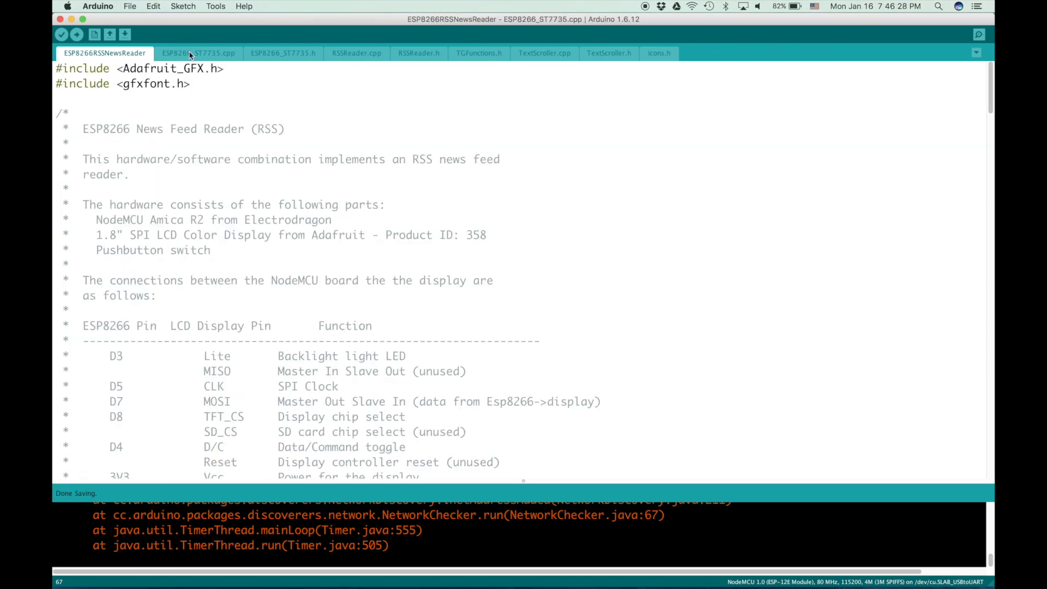
Step: Look over the ESP8266_ST7735.cpp display driver and the RSSReader.cpp source
left_click(198, 53)
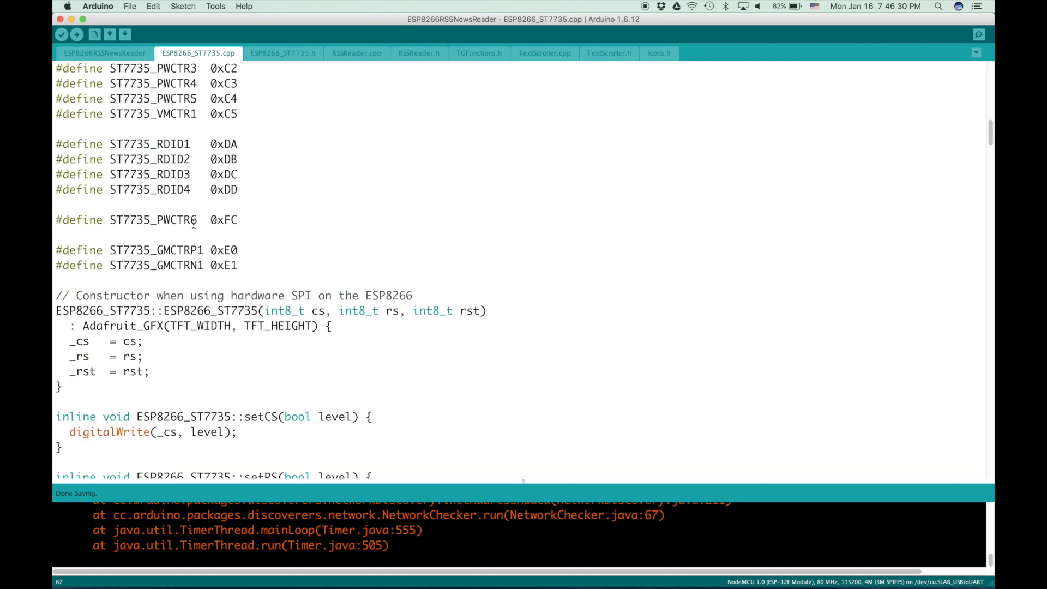
scroll("up", 3)
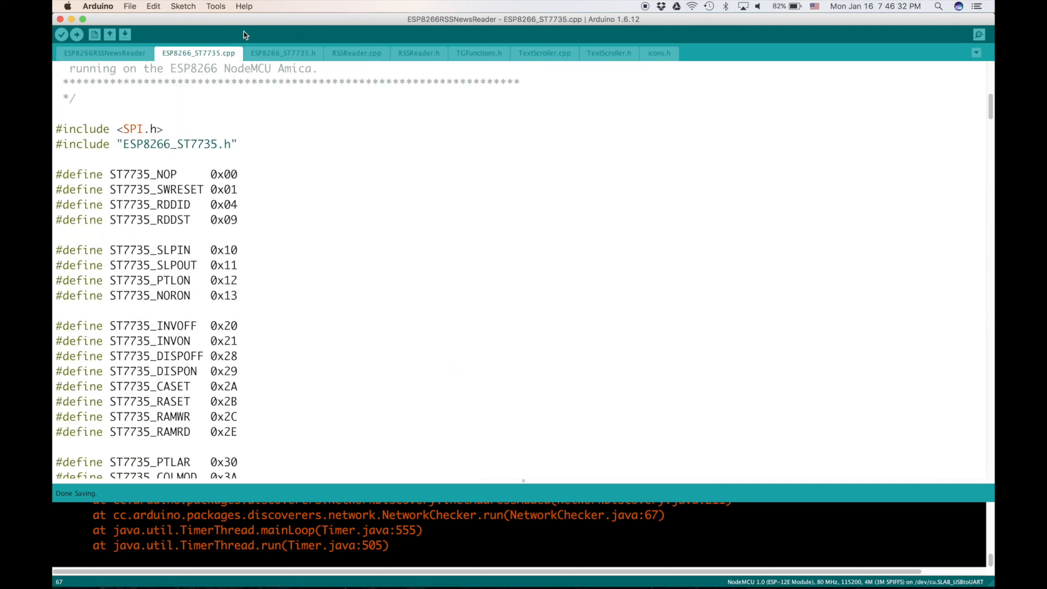
left_click(356, 53)
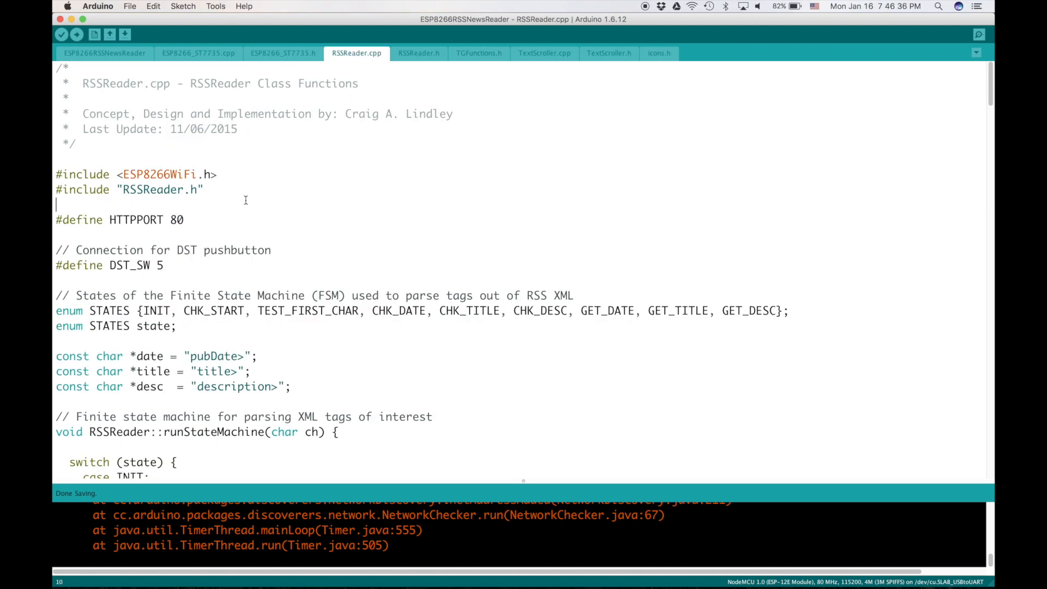
mouse_move(348, 157)
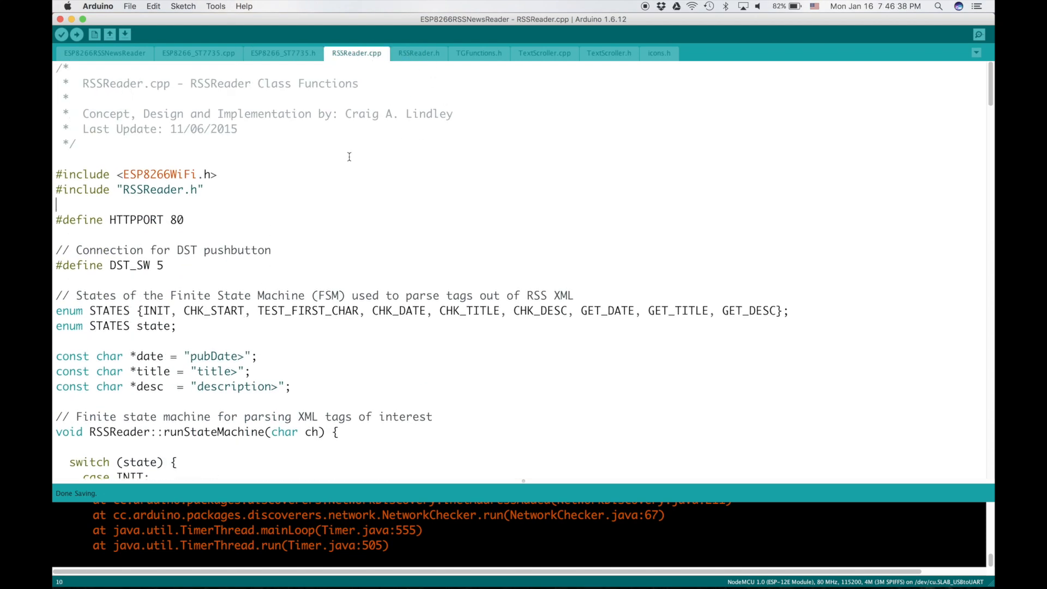
left_click(63, 68)
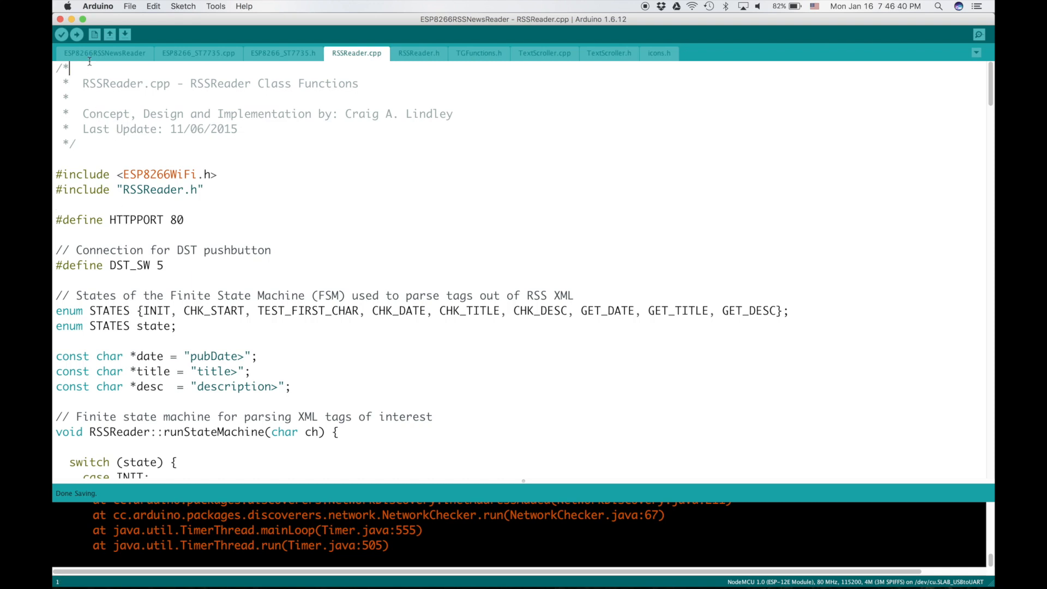
Step: Check RSSReader.h and TextScroller.h, then return to the main sketch's feed URL list
left_click(104, 52)
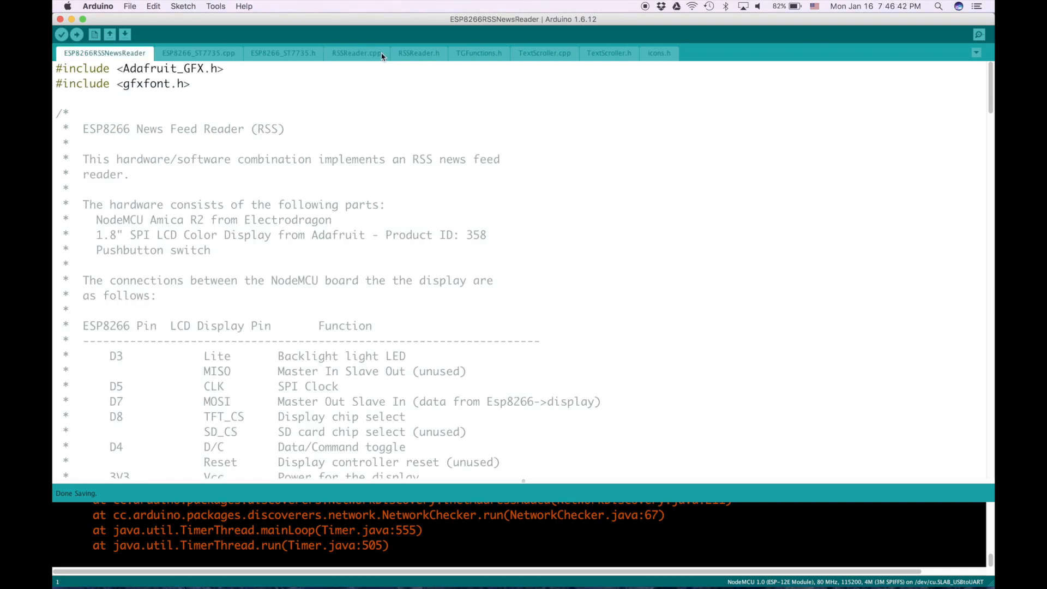
left_click(478, 54)
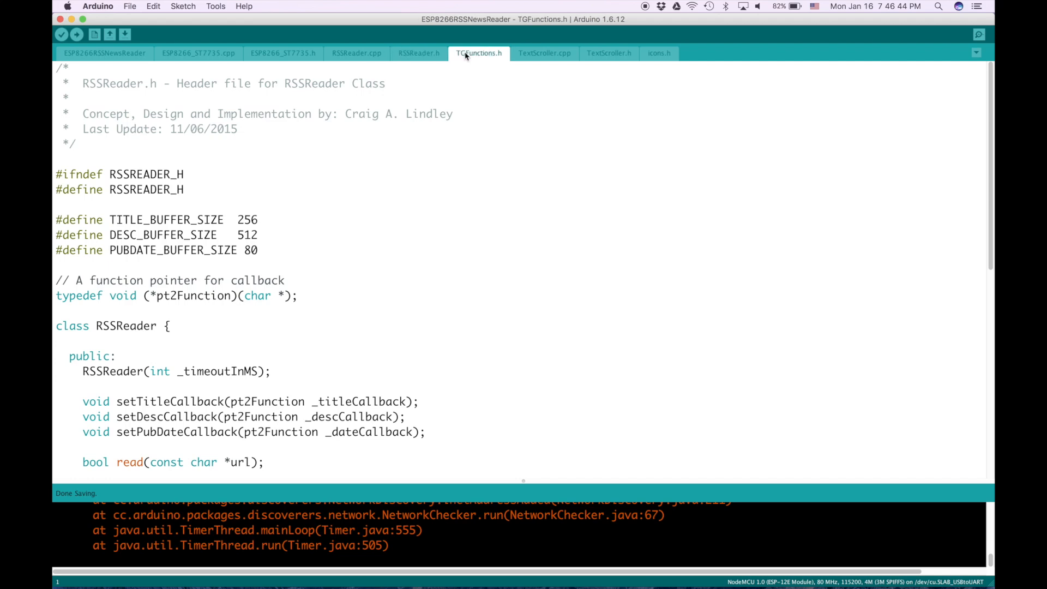
left_click(607, 53)
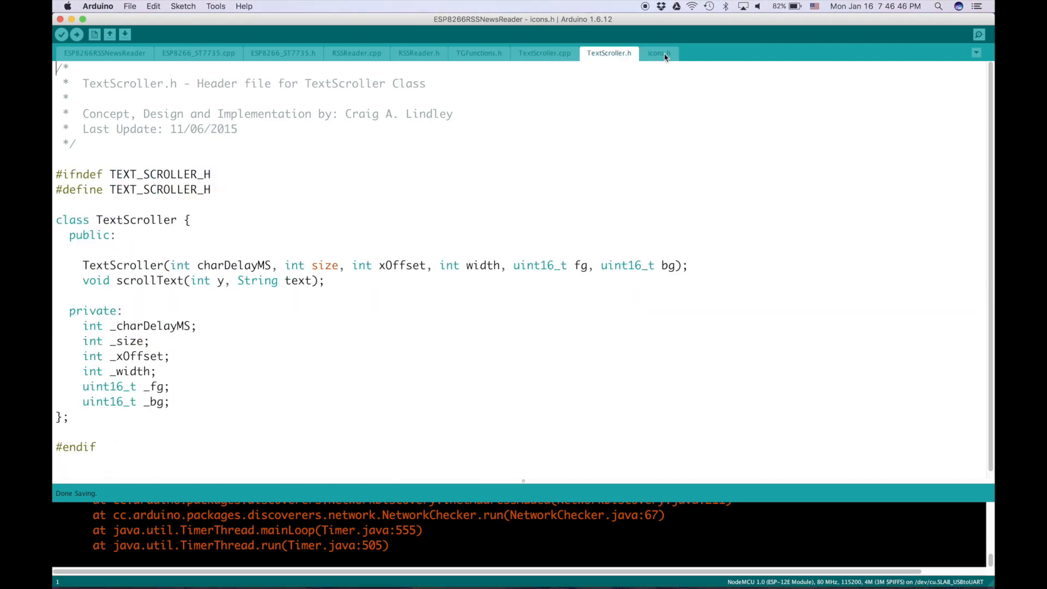
left_click(104, 52)
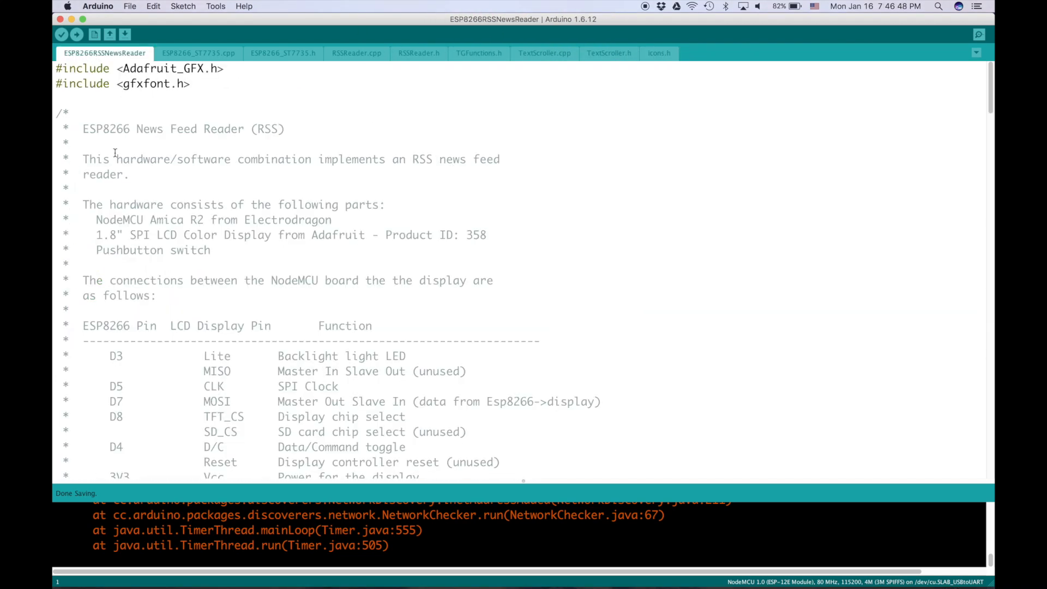
scroll("down", 3)
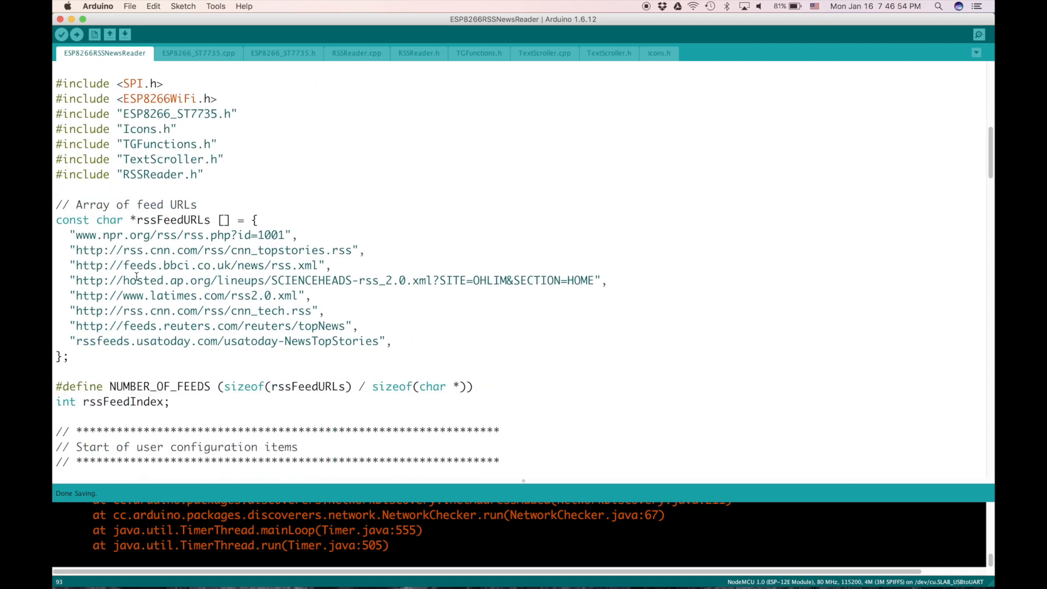
scroll("down", 3)
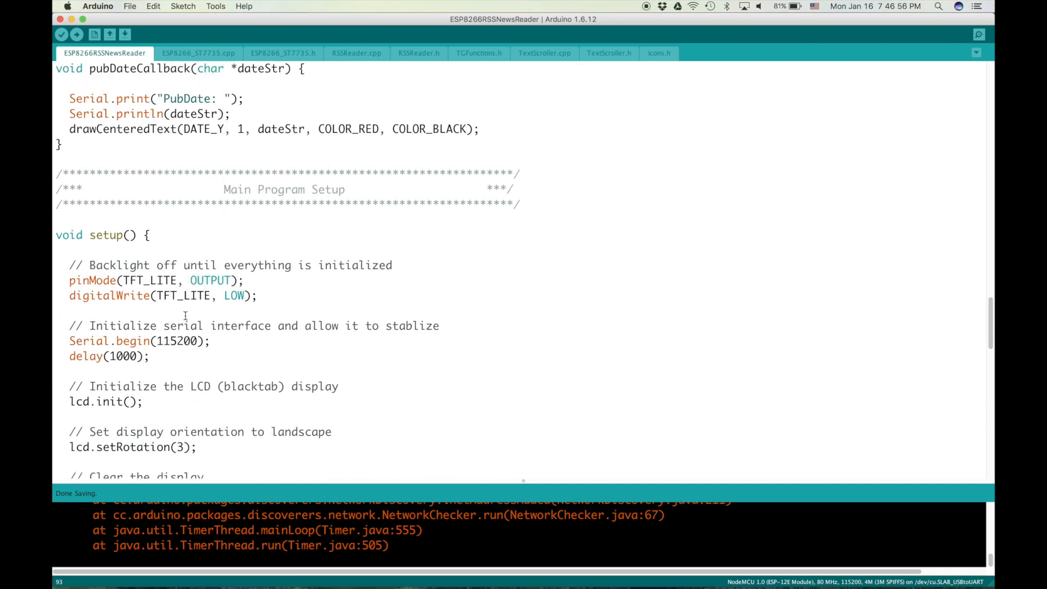
scroll("down", 3)
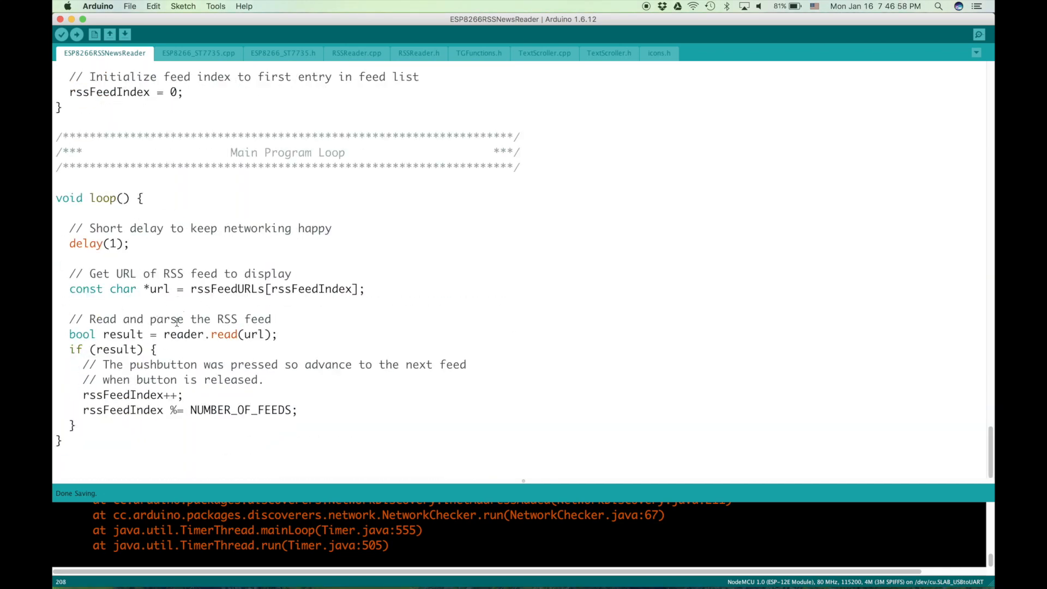
scroll("up", 3)
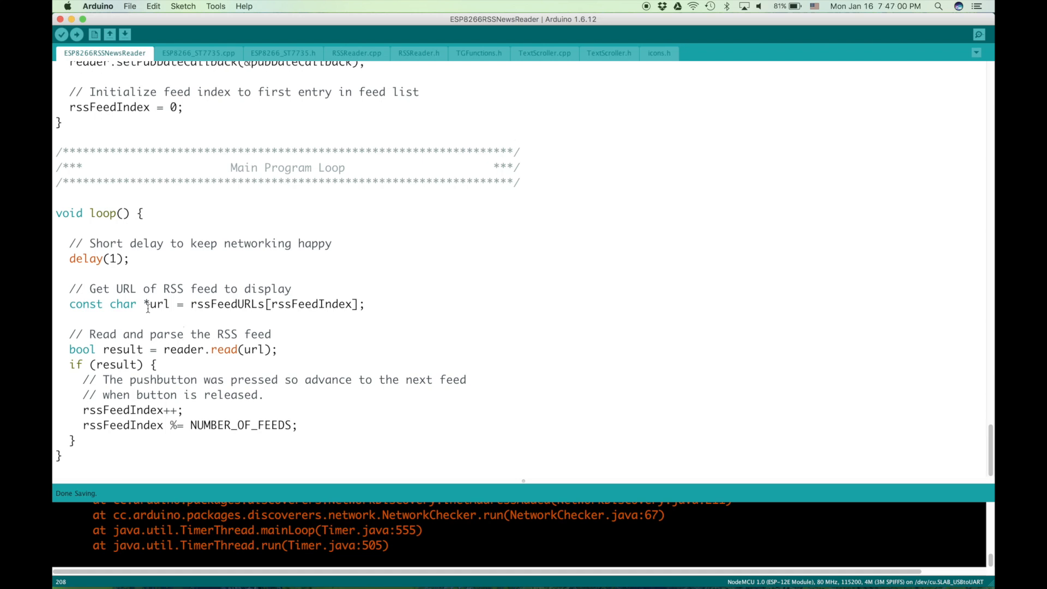
double_click(122, 349)
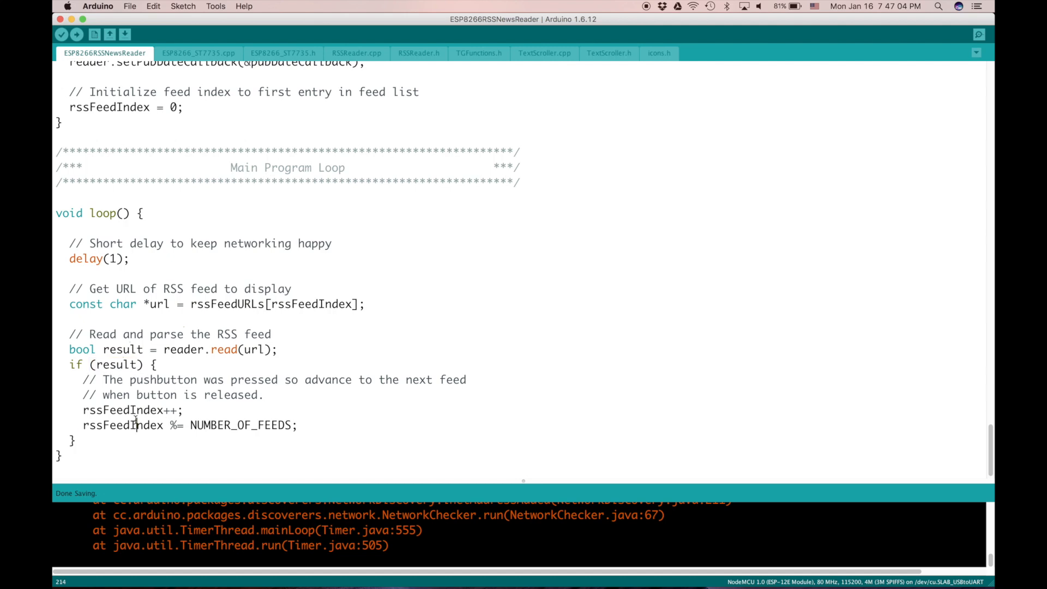
scroll("up", 3)
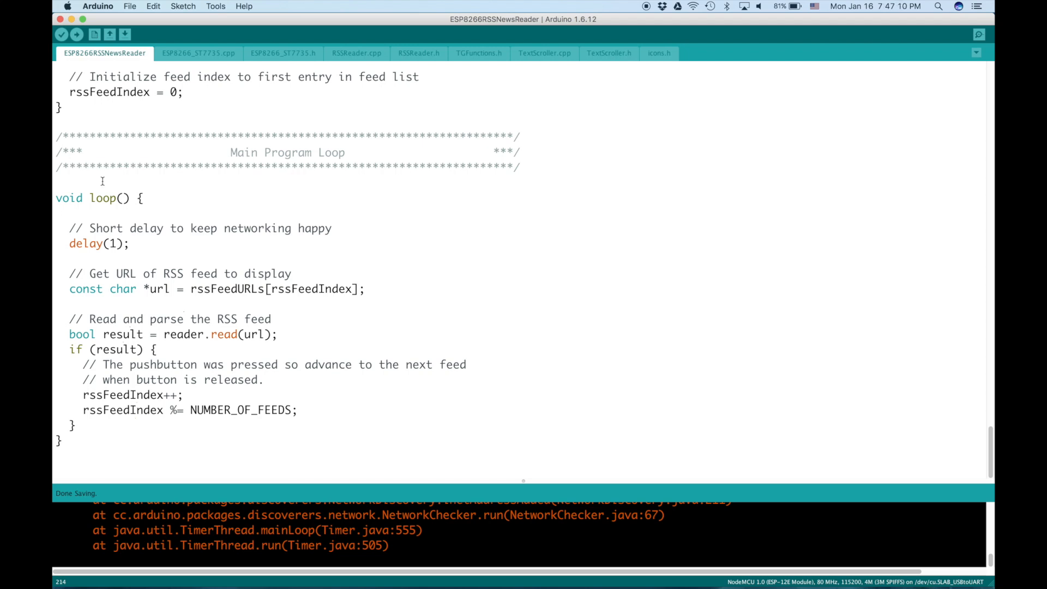
double_click(172, 228)
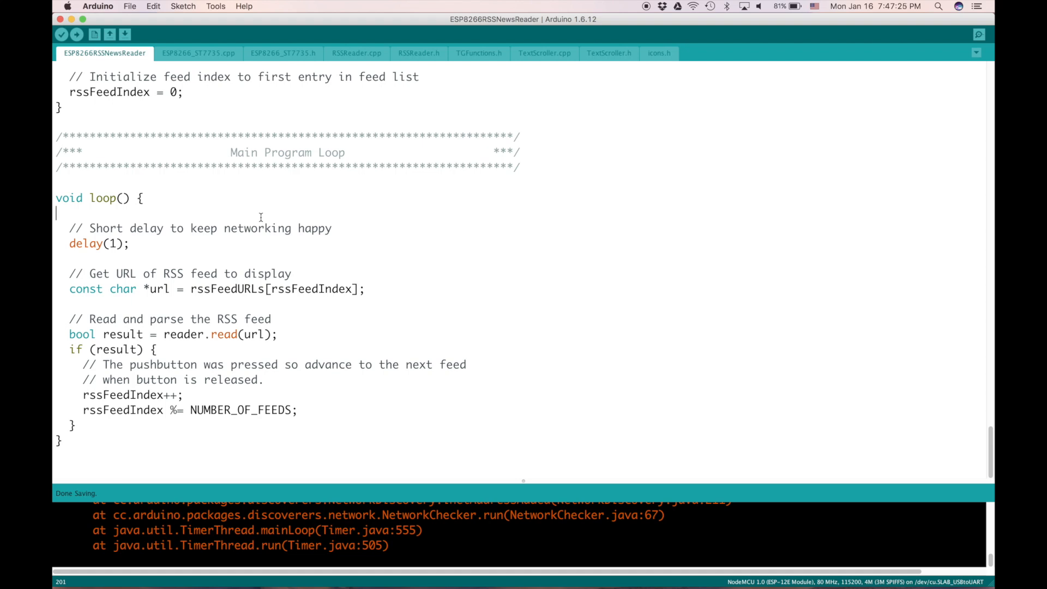
mouse_move(313, 197)
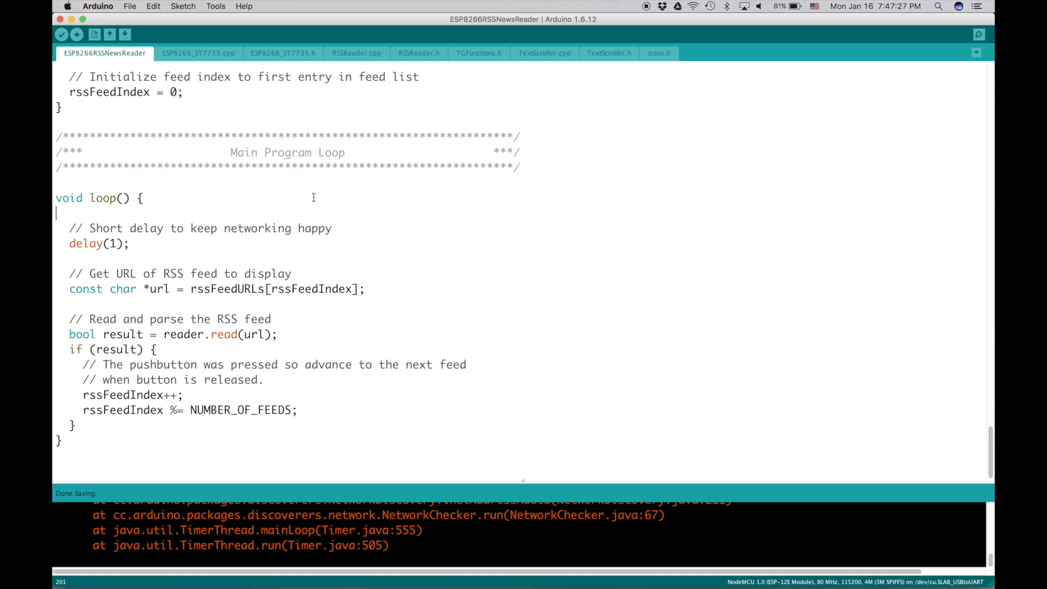